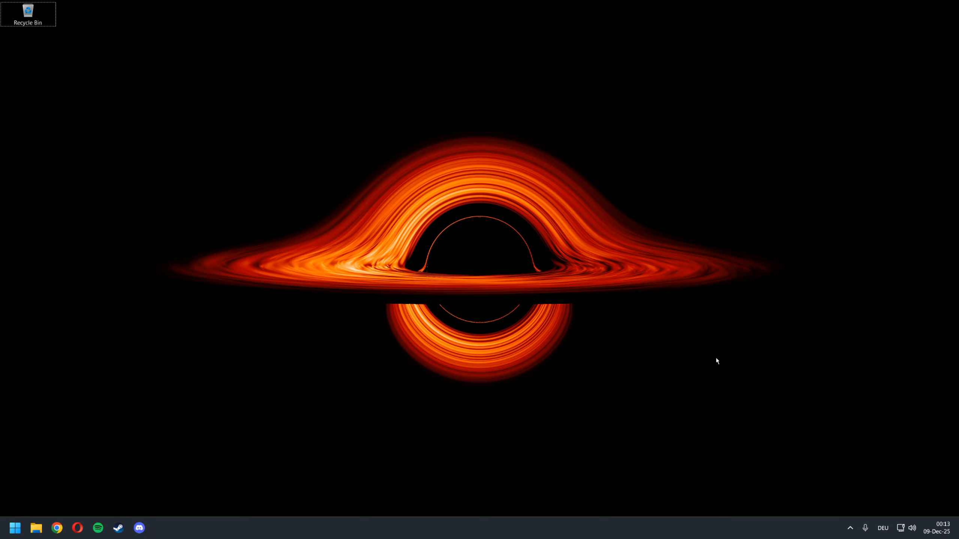
mouse_move(112, 448)
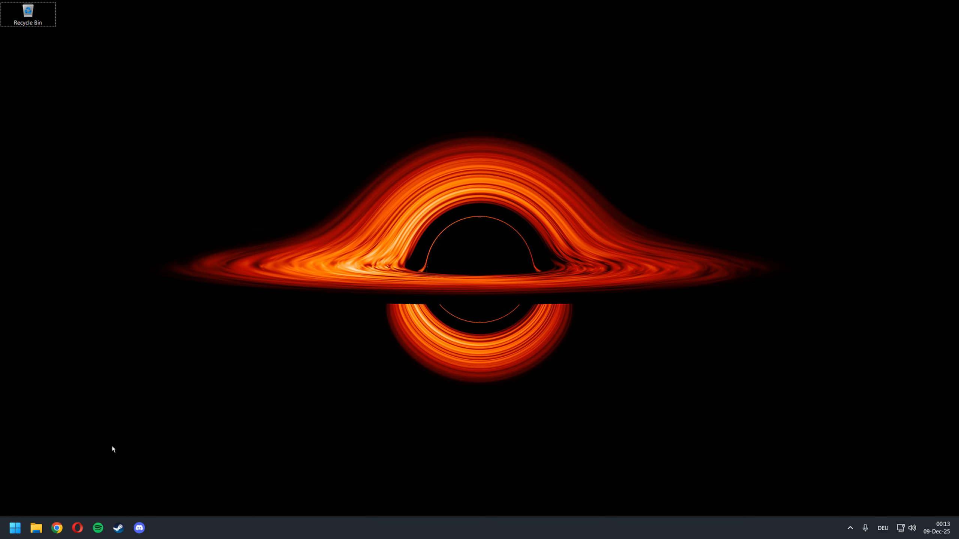
mouse_move(300, 348)
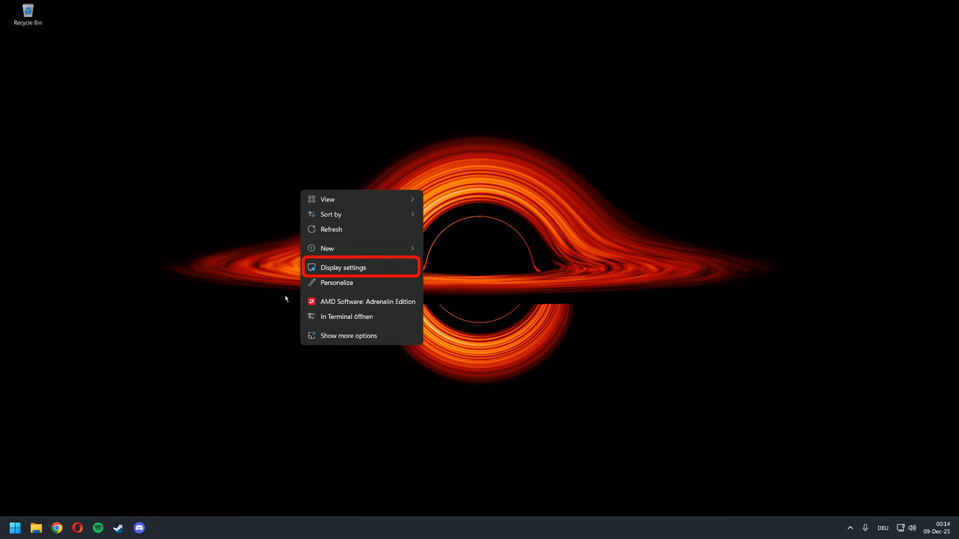
Open Windows display settings to reach Color management for the Odyssey G60SD
left_click(342, 267)
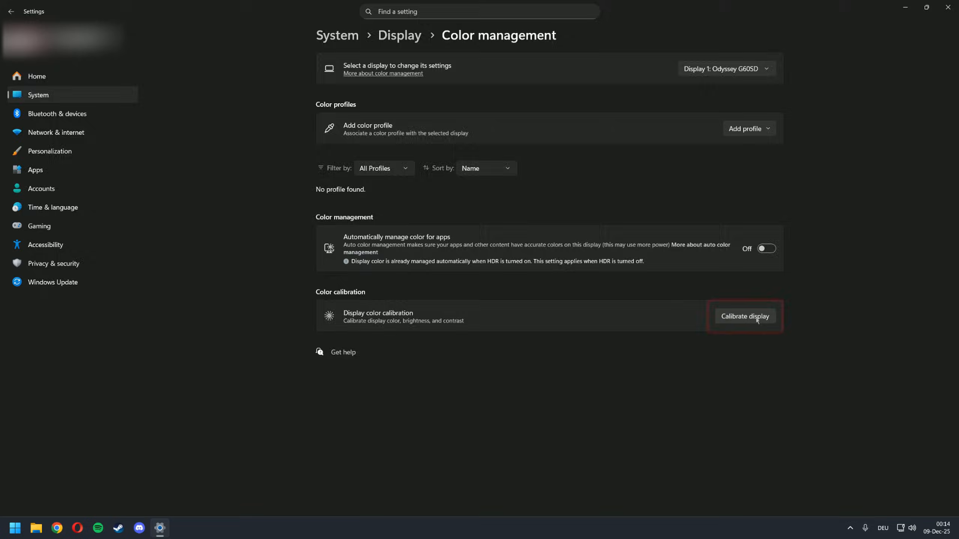
Launch Display Color Calibration and advance past the welcome and basic color pages
left_click(744, 316)
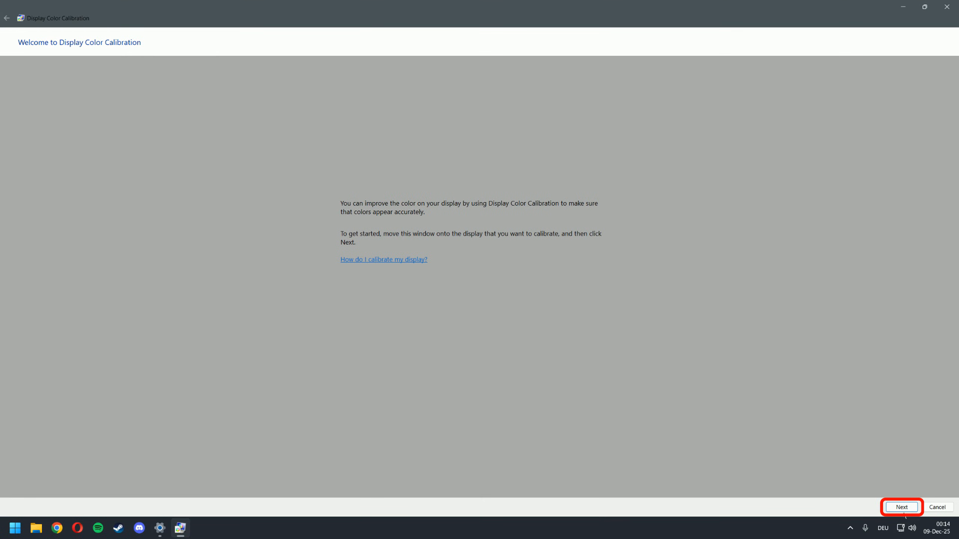
left_click(901, 506)
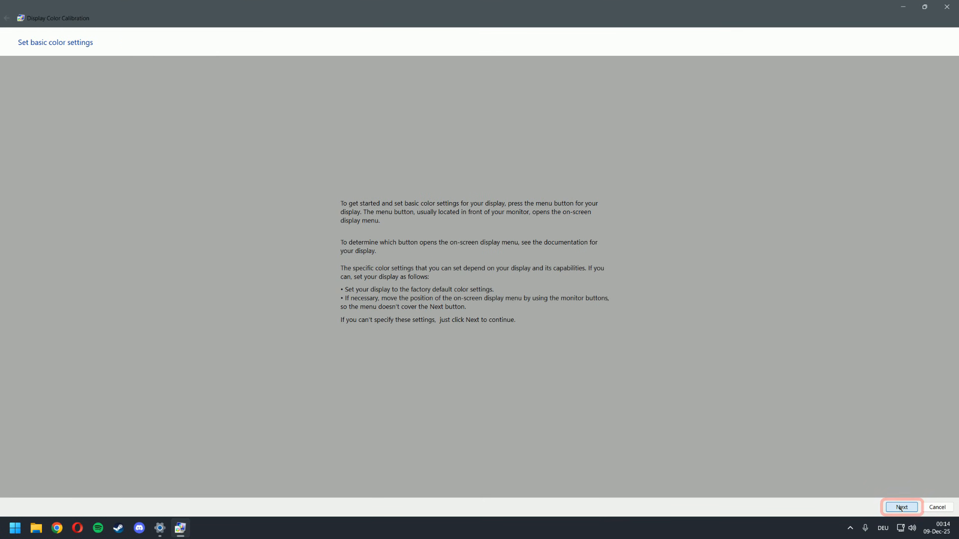
left_click(901, 506)
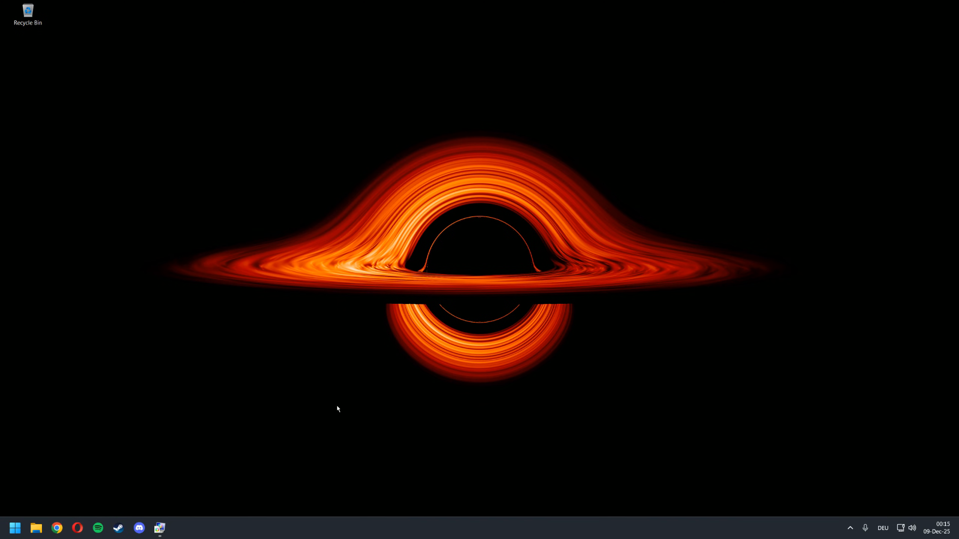
mouse_move(116, 439)
type("a")
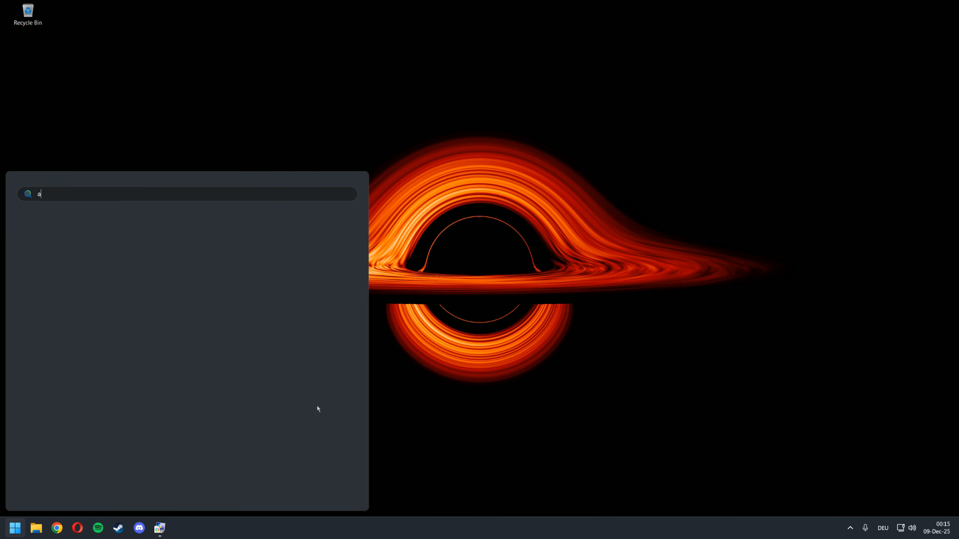
Search for AMD from Start and launch AMD Software: Adrenalin Edition
type("md")
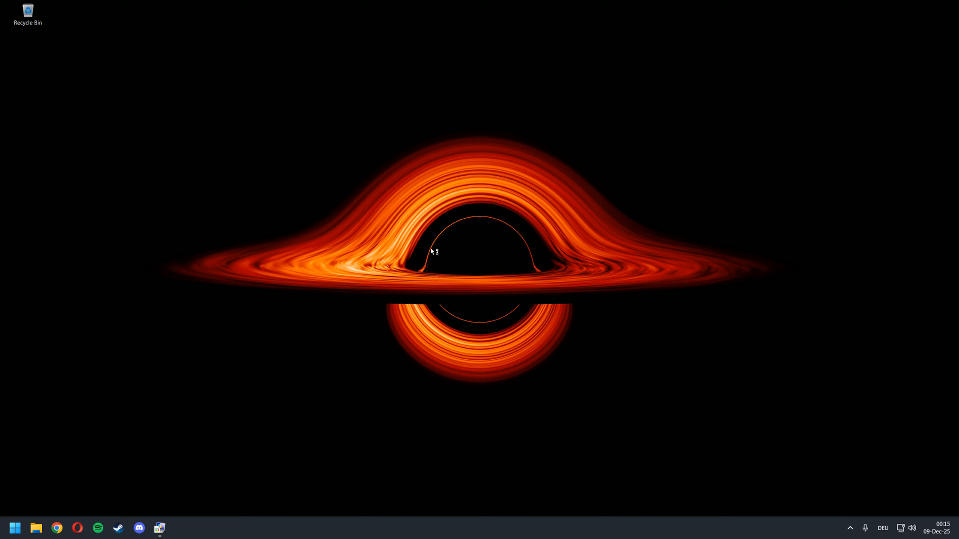
left_click(180, 527)
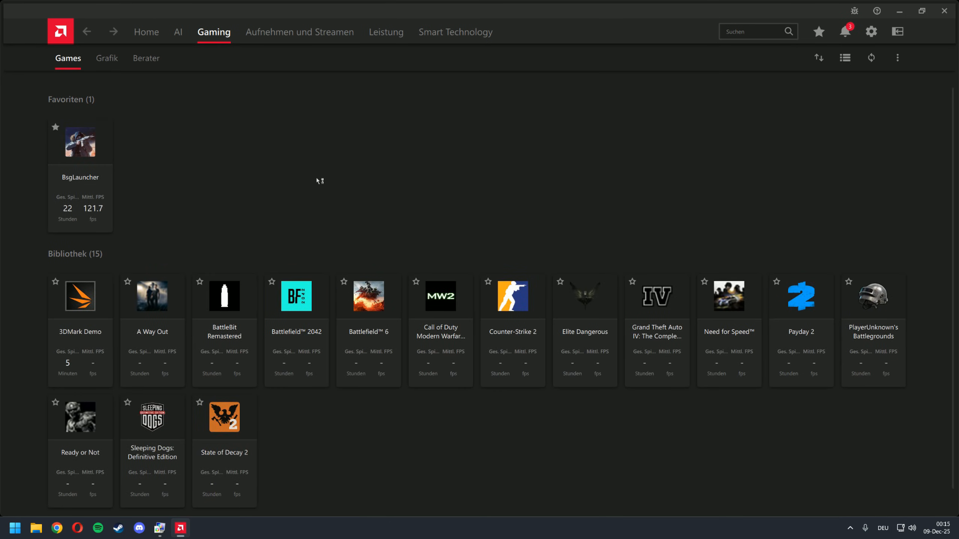
mouse_move(79, 142)
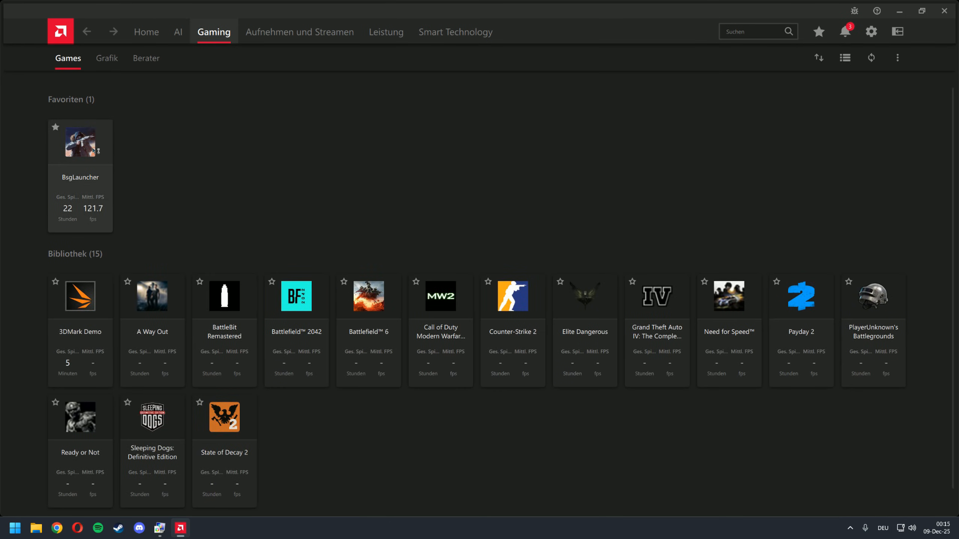
mouse_move(440, 302)
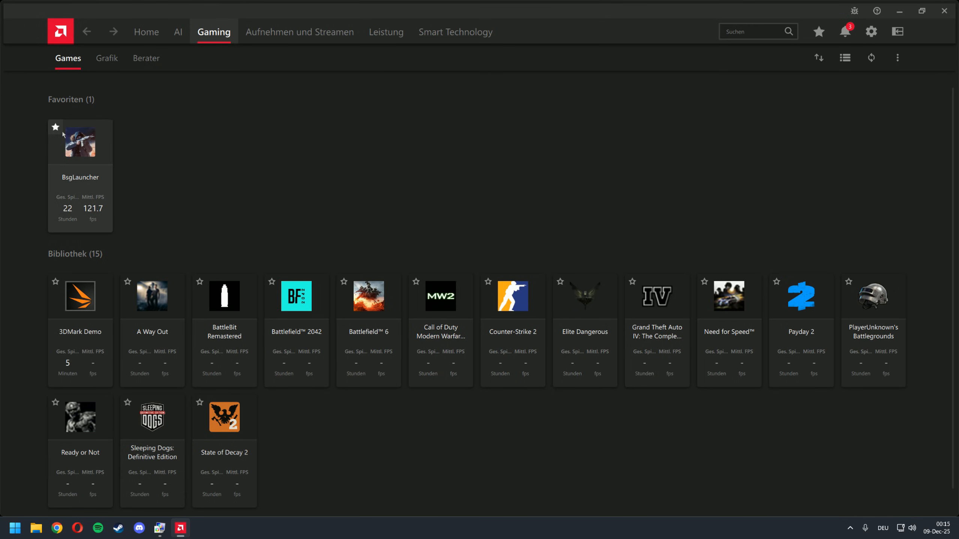
mouse_move(415, 459)
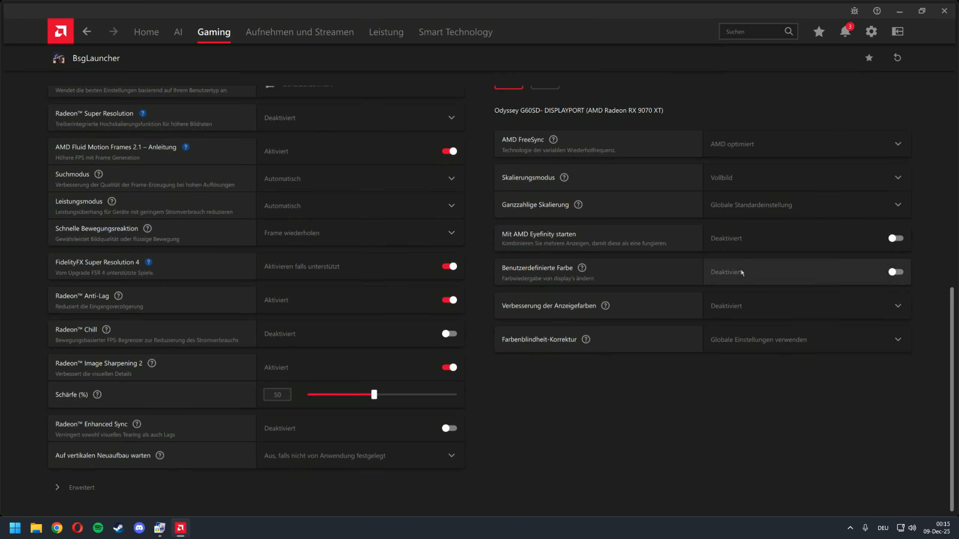
mouse_move(829, 238)
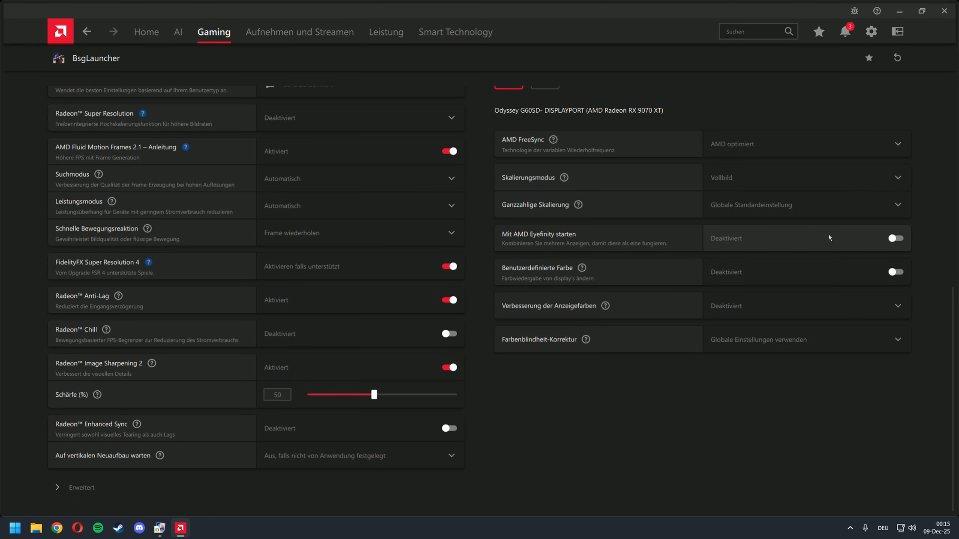
Turn on custom color and turn off color temperature control for BsgLauncher
left_click(895, 272)
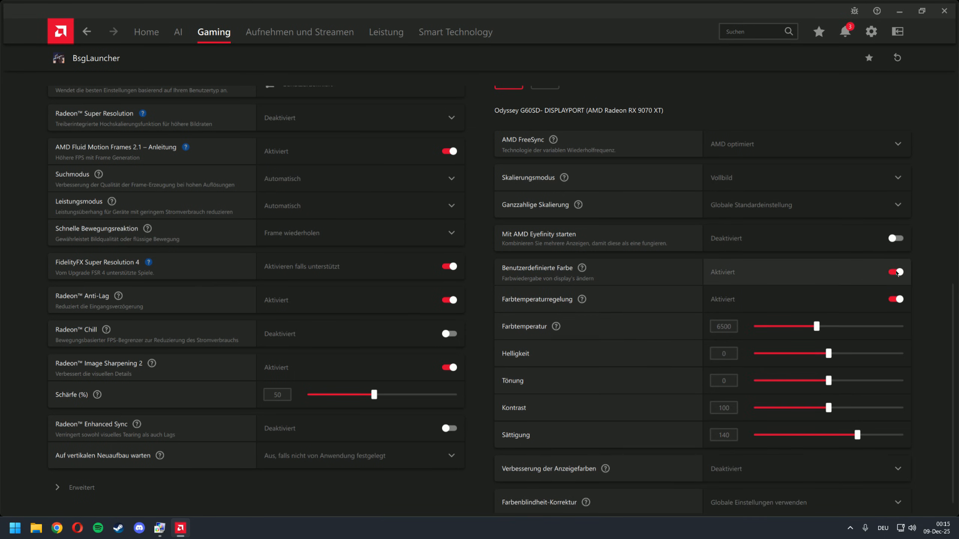
left_click(895, 299)
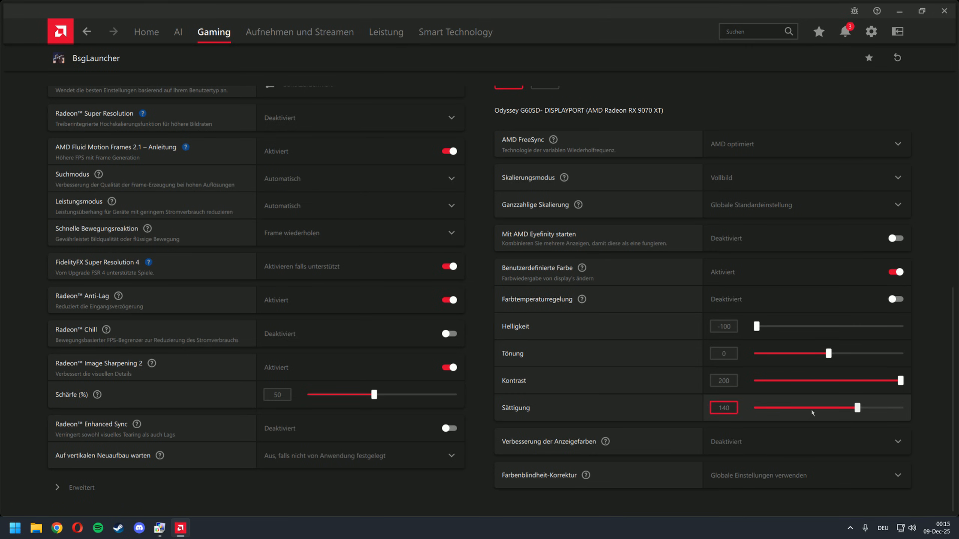
mouse_move(811, 407)
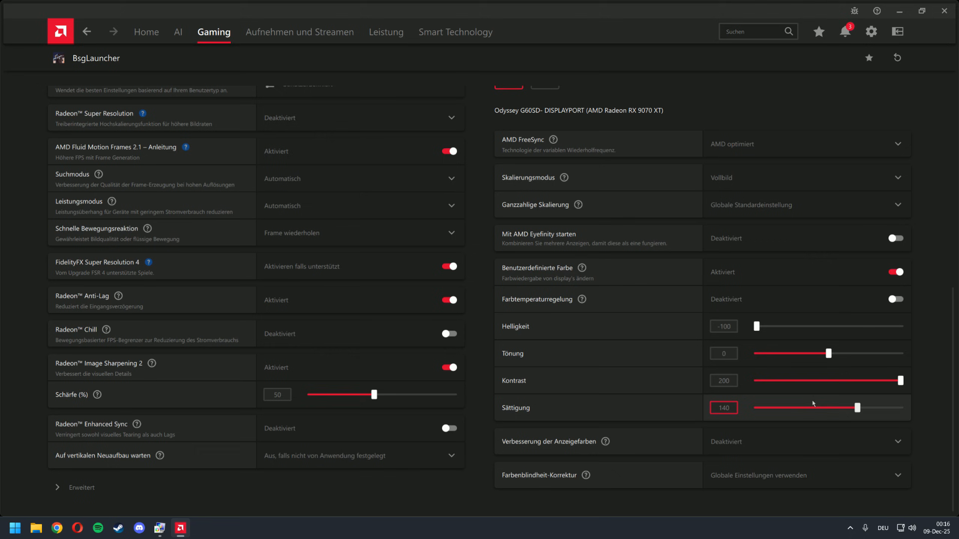
mouse_move(849, 405)
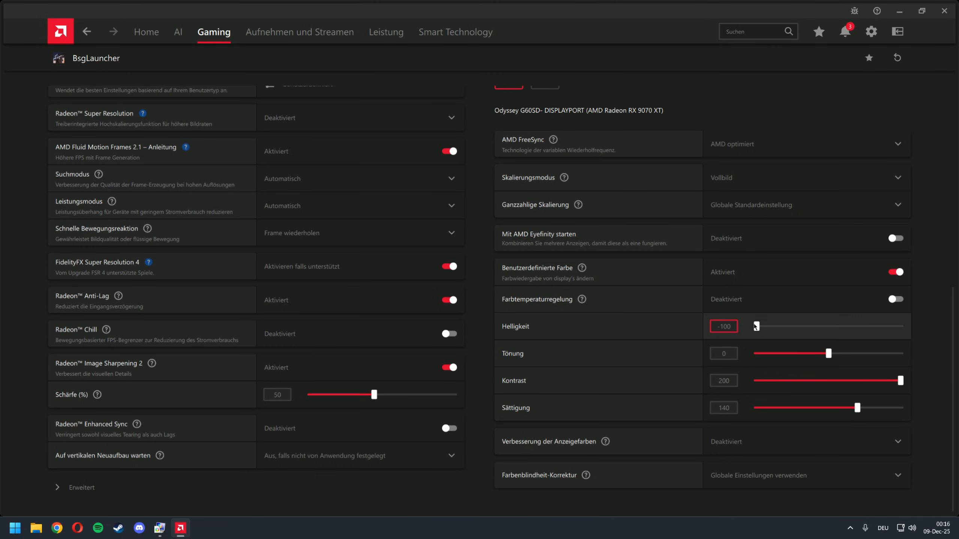
mouse_move(760, 333)
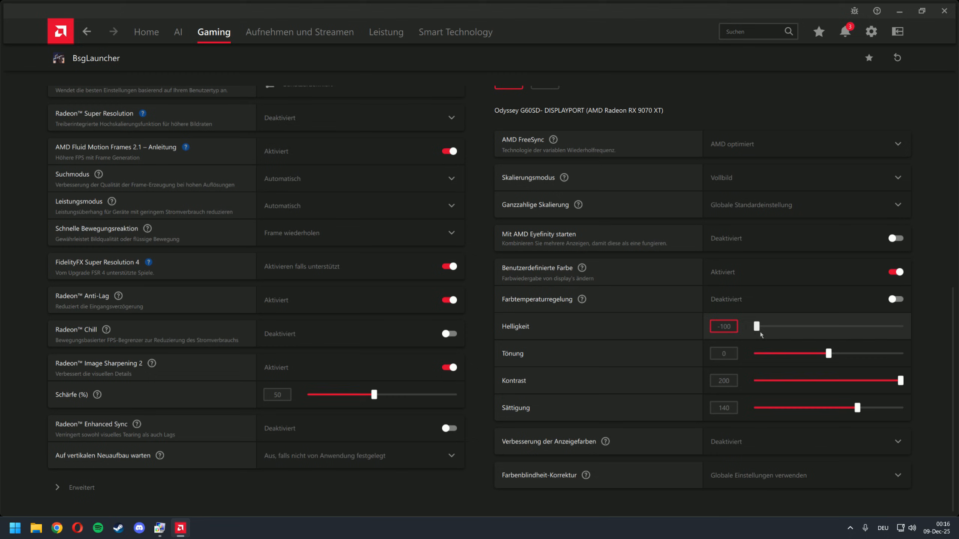
mouse_move(762, 339)
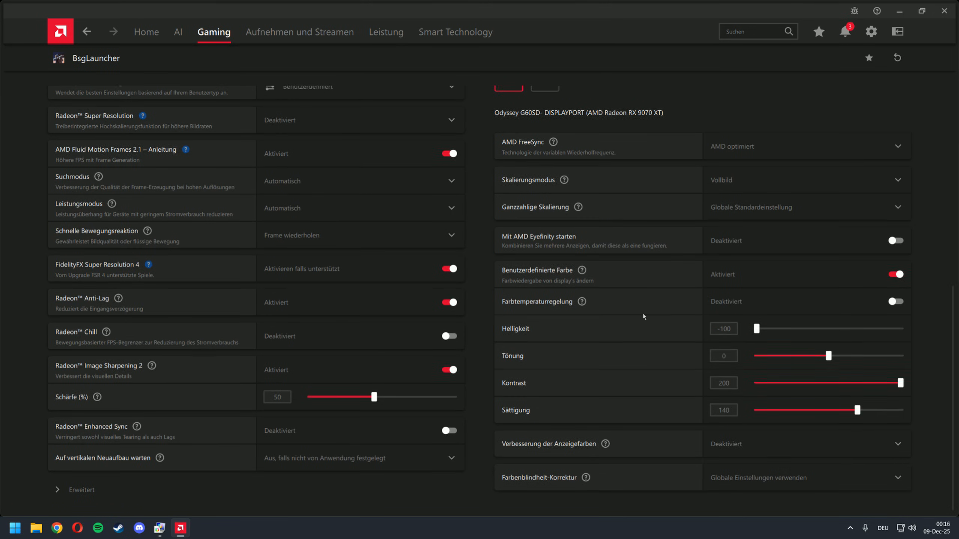
Launch Escape from Tarkov from the top of the BsgLauncher profile
scroll("up", 3)
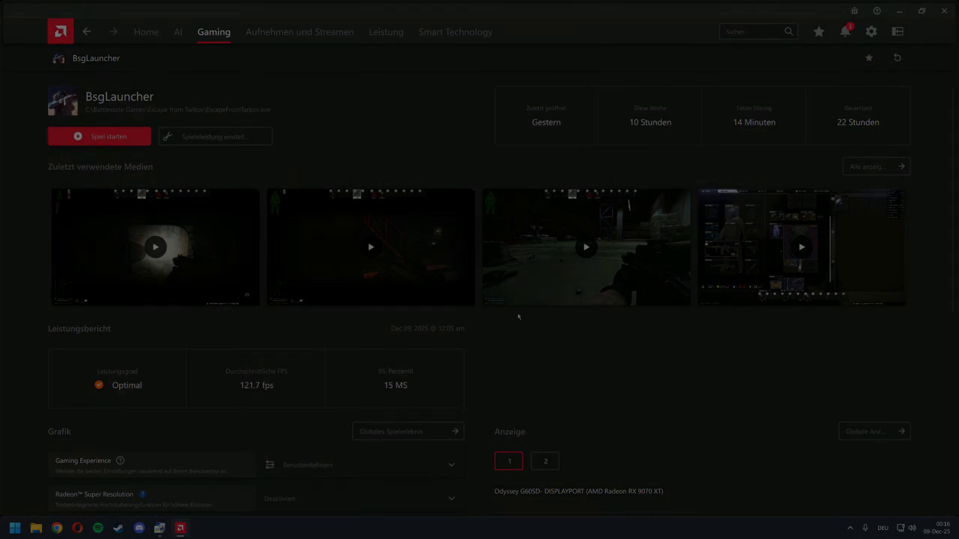
left_click(98, 135)
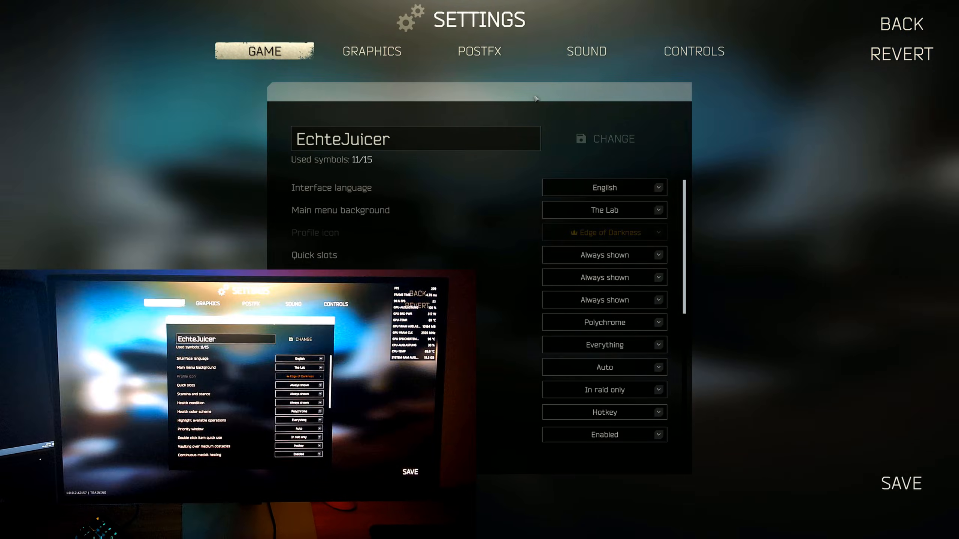
Exit the Escape from Tarkov settings menu
left_click(479, 51)
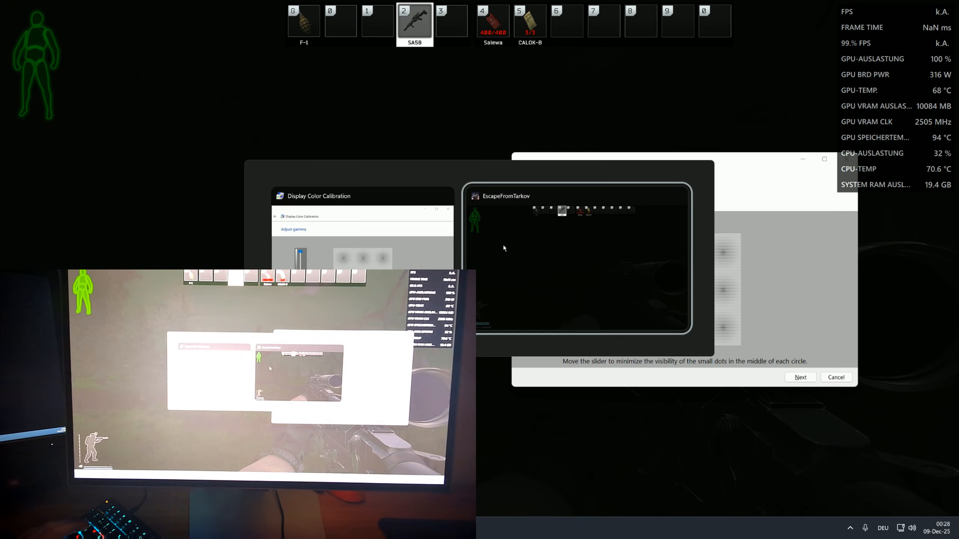
left_click(835, 377)
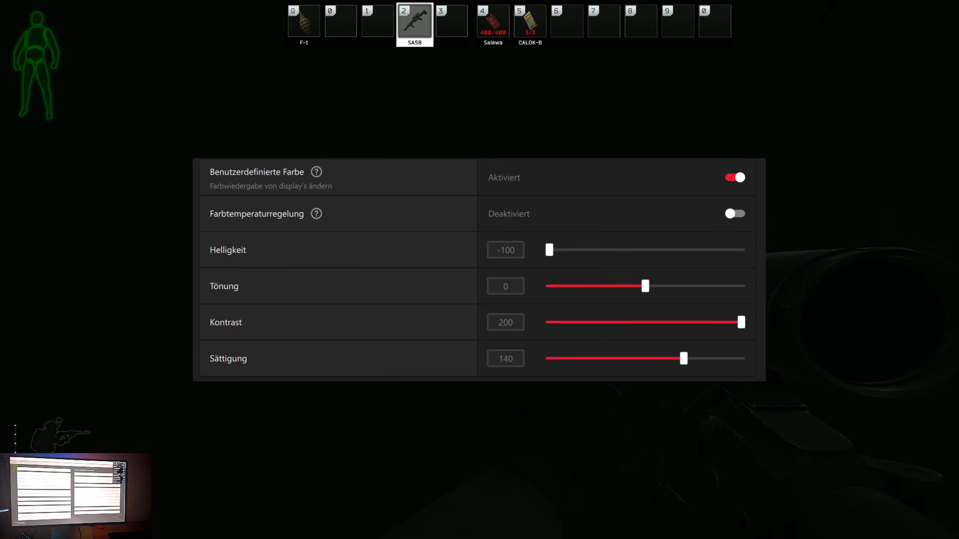
Show saturation 140 in the overlay's custom color settings, with brightness -100 and contrast 200
left_click(228, 358)
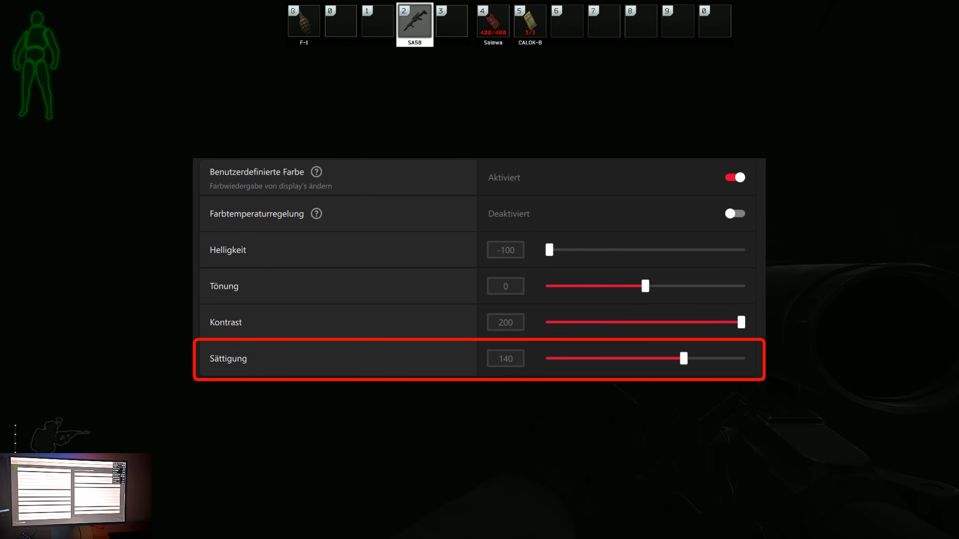